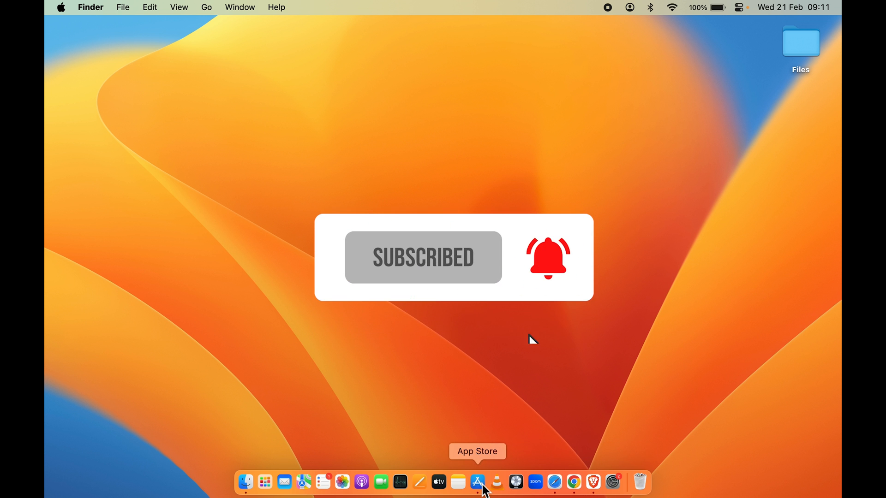
# - Briefly browse the App Store, then close it
pyautogui.click(477, 482)
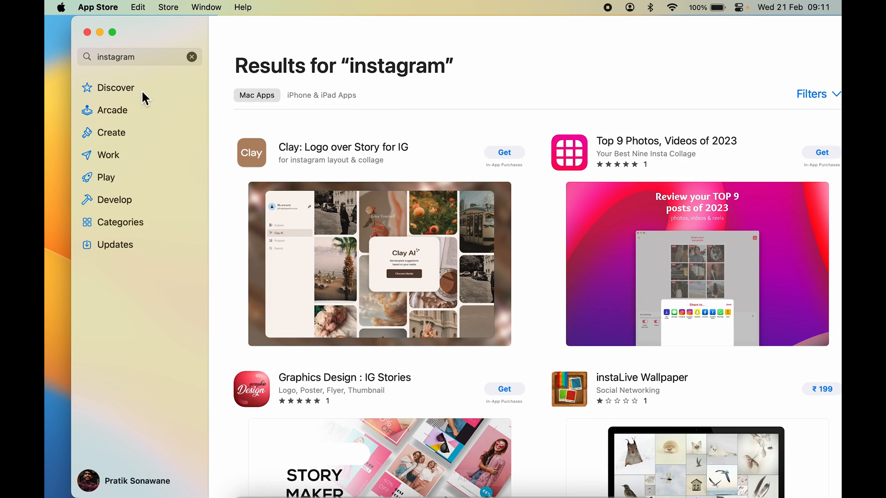
pyautogui.moveTo(218, 211)
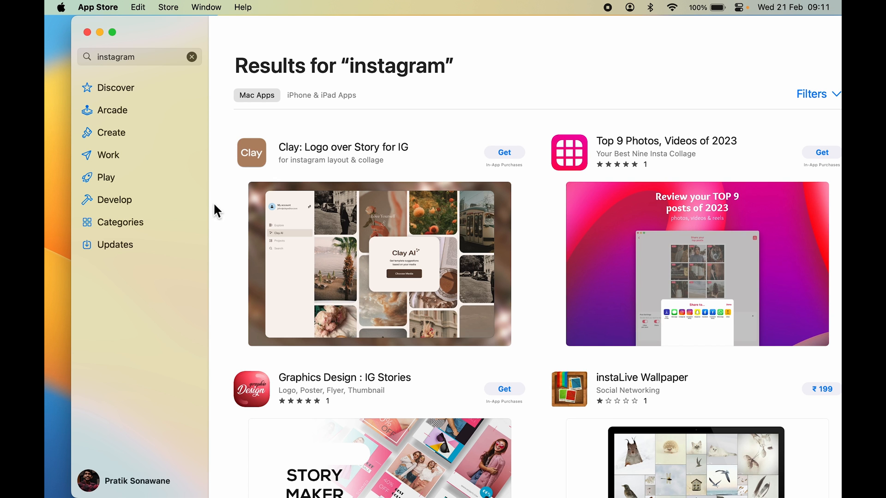
pyautogui.moveTo(357, 257)
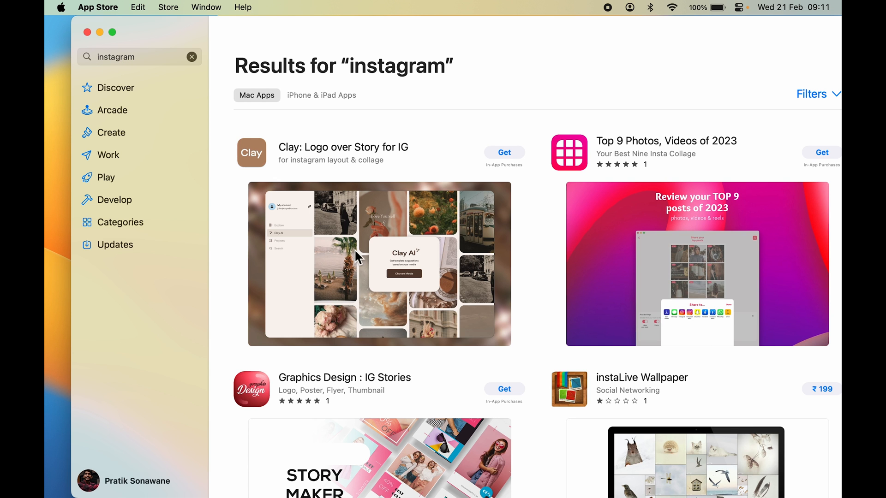
pyautogui.scroll(-3)
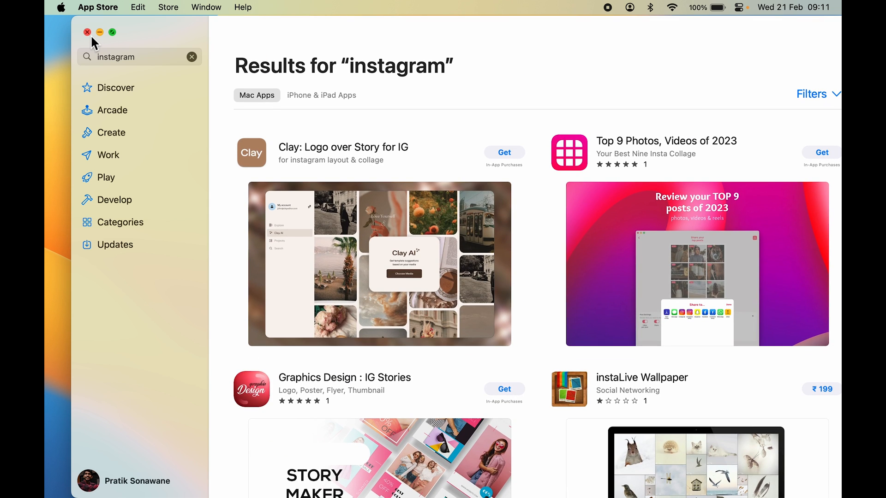
pyautogui.click(87, 31)
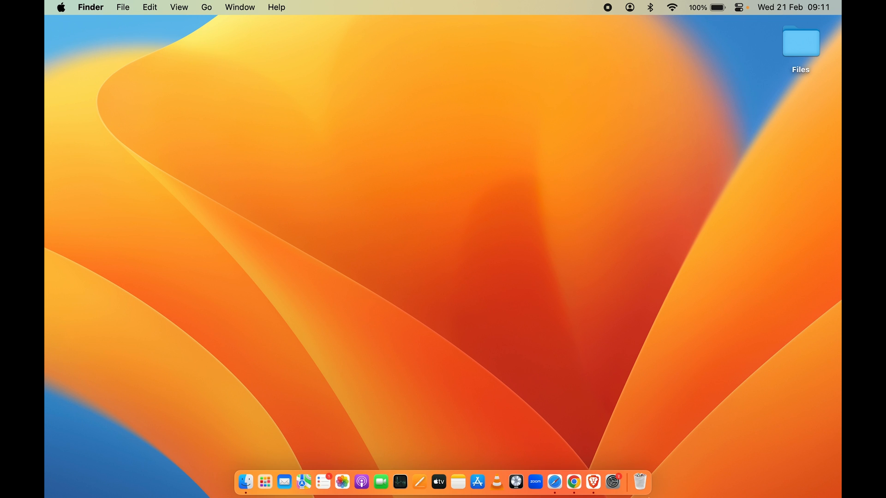
# - Load instagram.com in Safari and drop its address onto the desktop as a web shortcut
pyautogui.click(554, 482)
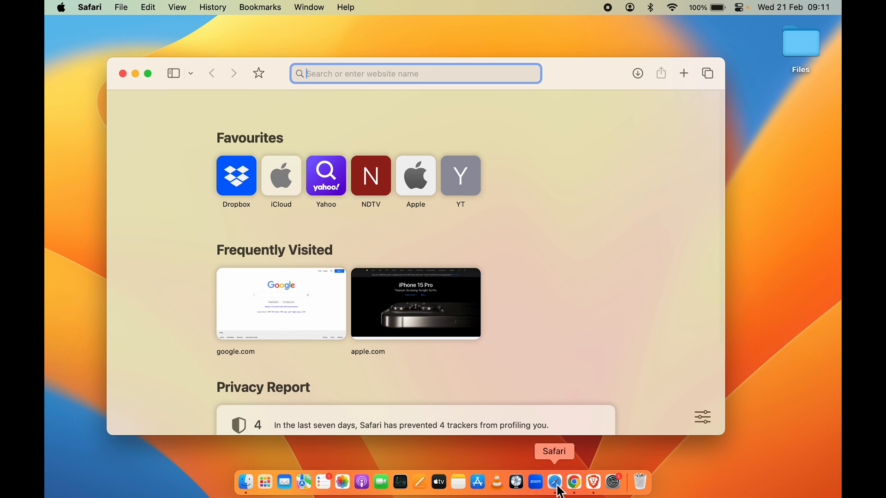
pyautogui.write('i')
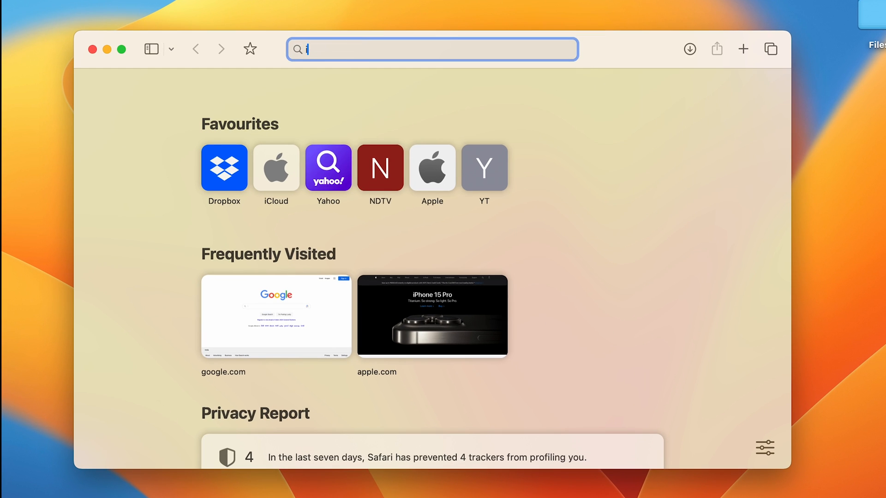
pyautogui.write('instagram.com')
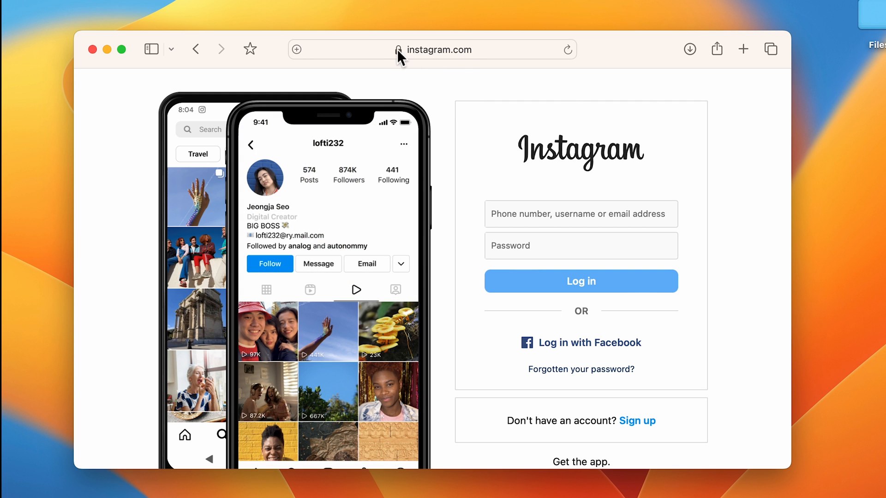
pyautogui.click(432, 49)
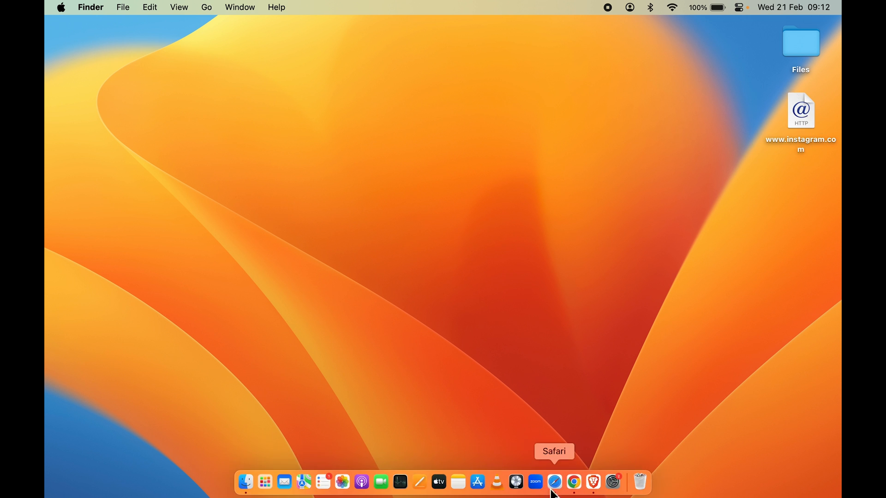
pyautogui.click(555, 481)
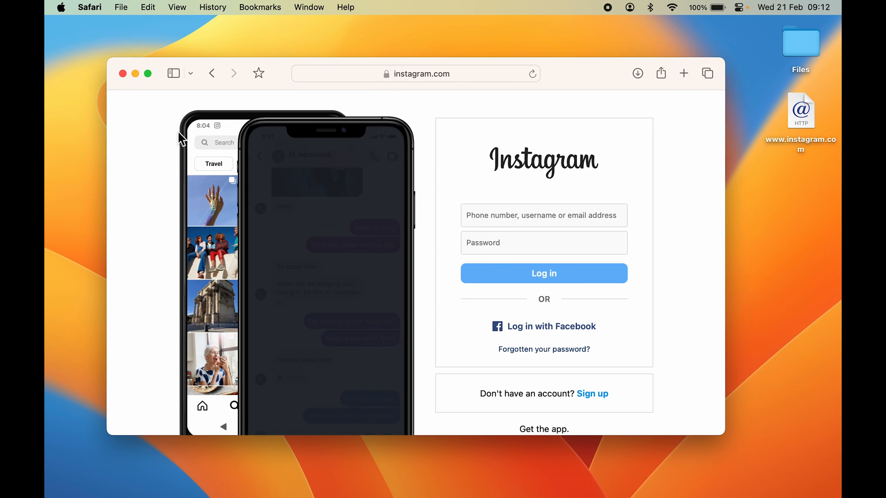
pyautogui.click(122, 73)
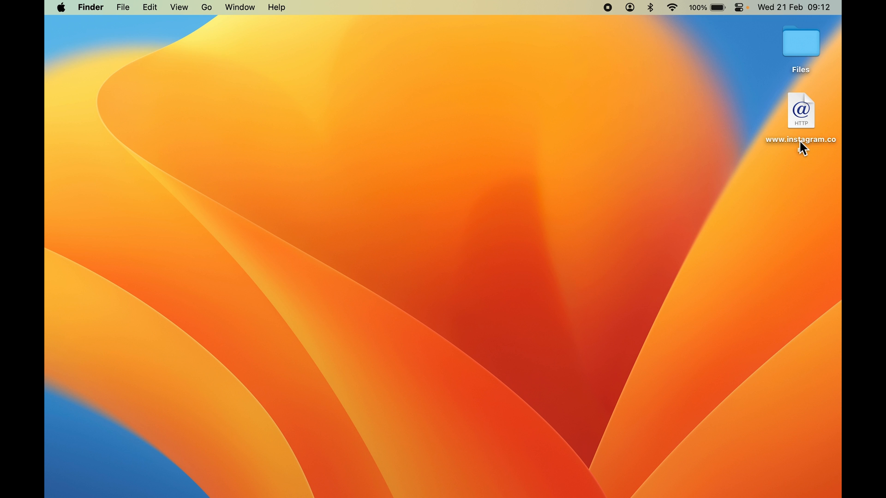
pyautogui.click(800, 110)
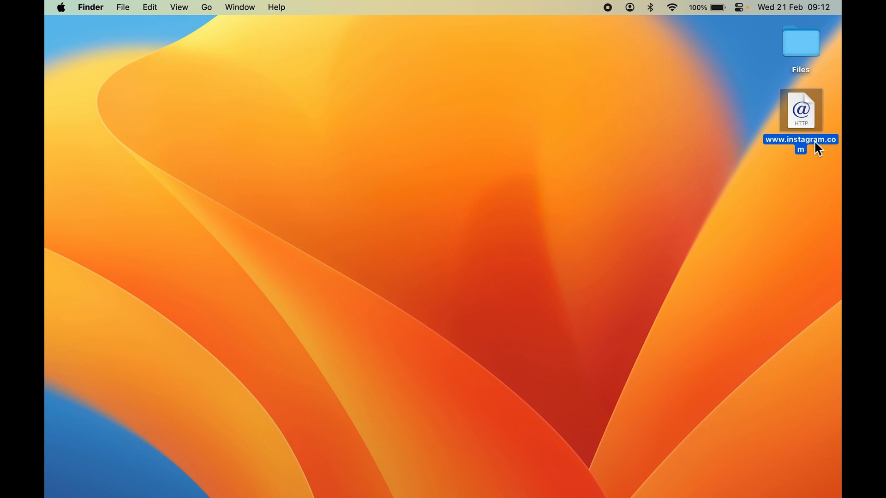
pyautogui.moveTo(733, 206)
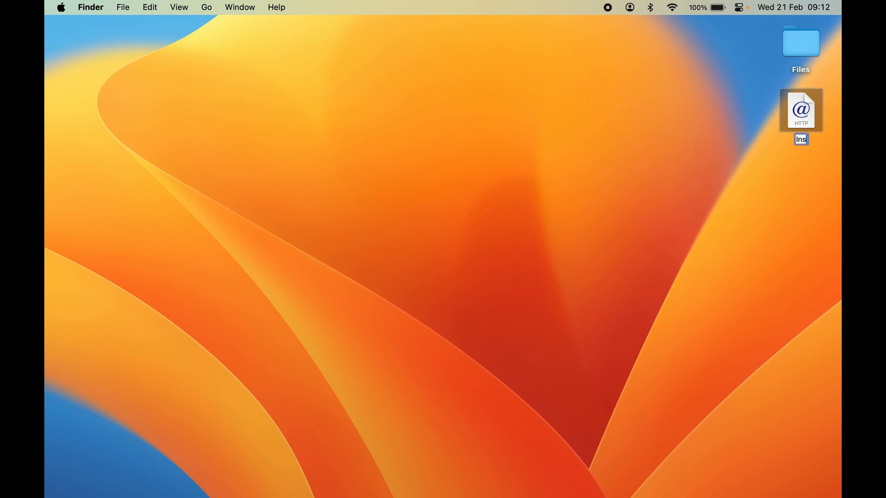
pyautogui.write('Instagram')
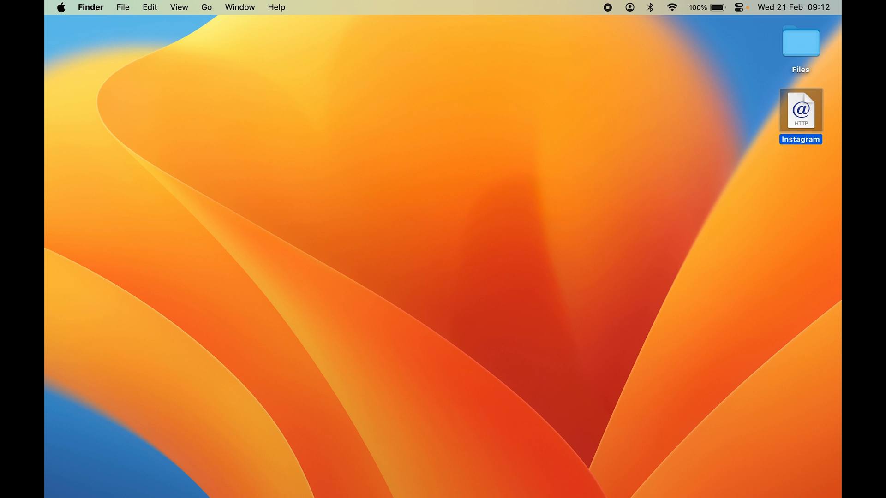
pyautogui.click(554, 481)
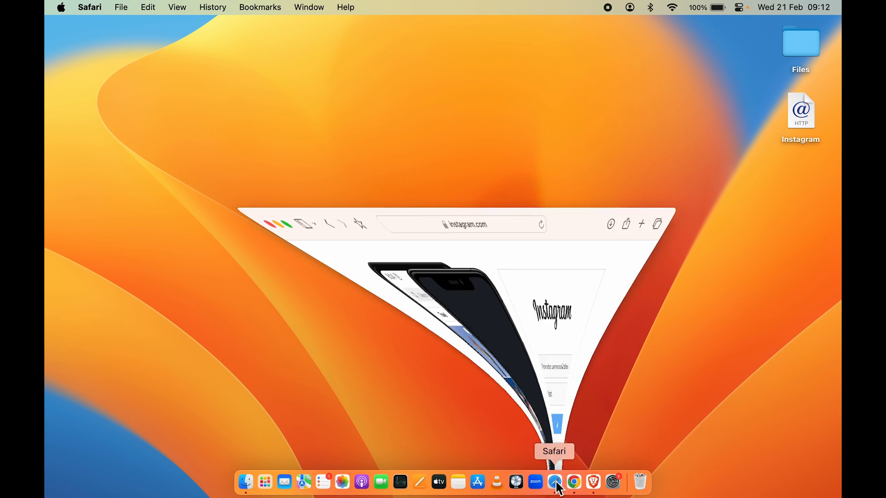
# - On macosicons.com in a new Safari page, search for 'instagram'
pyautogui.click(554, 482)
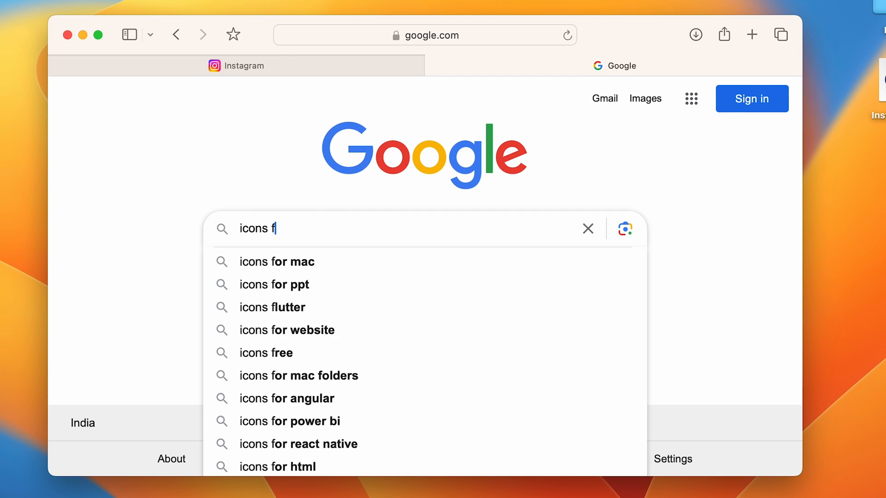
pyautogui.click(276, 262)
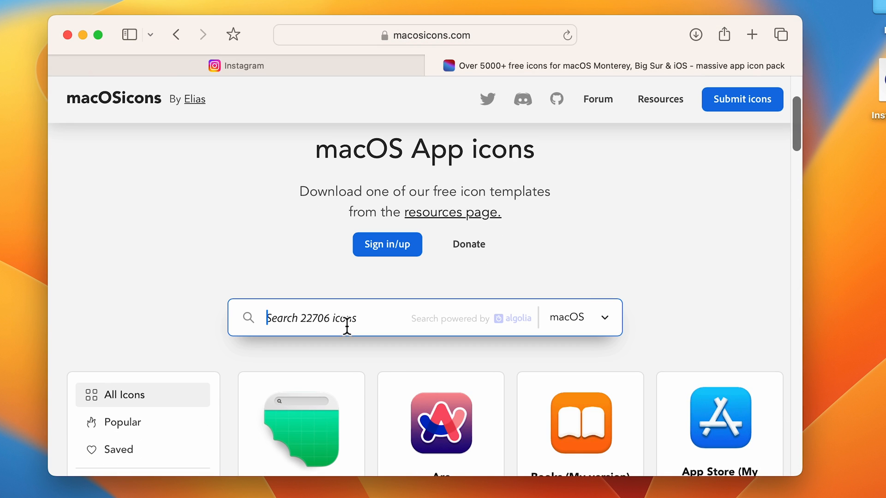
pyautogui.write('instagram')
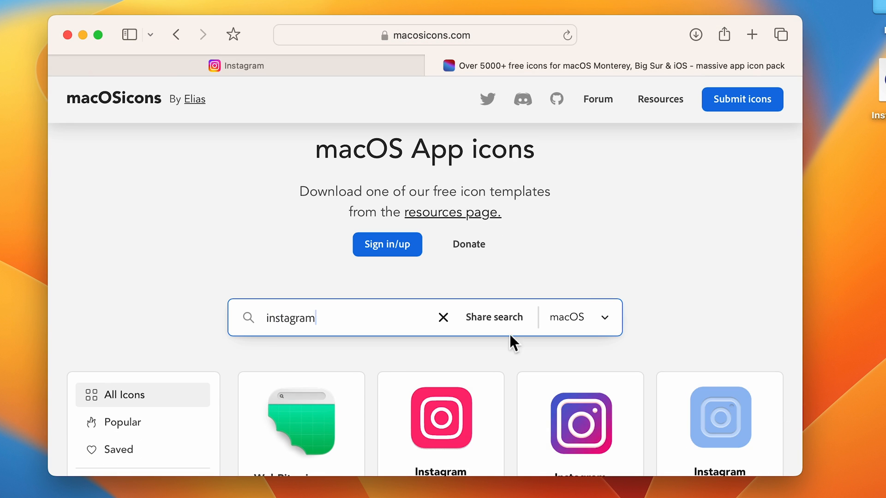
# - Browse the results and download a colourful Instagram logo .icns icon
pyautogui.scroll(-3)
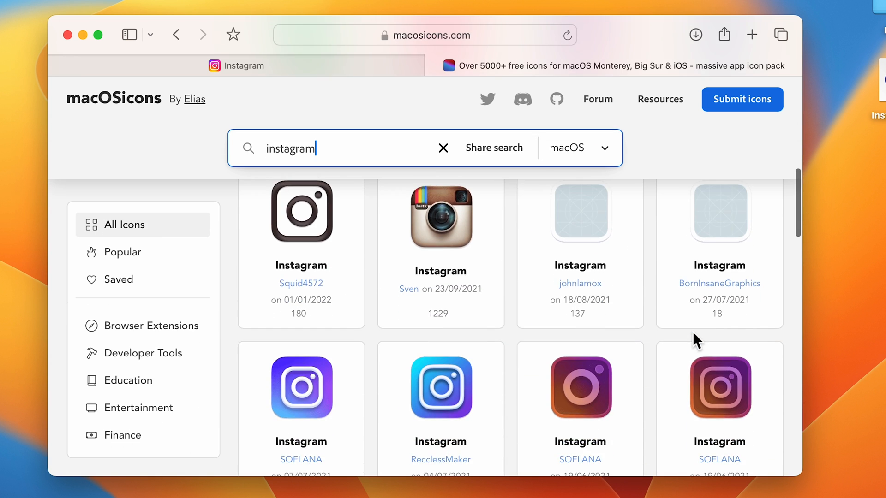
pyautogui.scroll(-3)
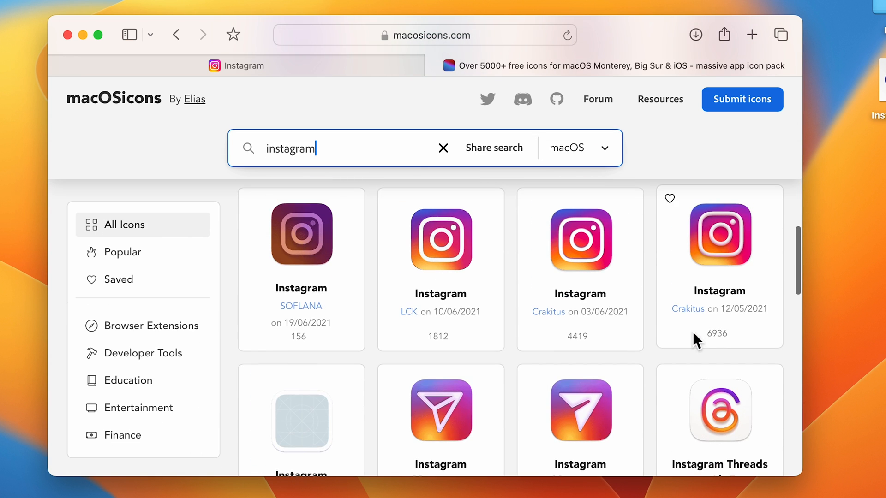
pyautogui.scroll(-3)
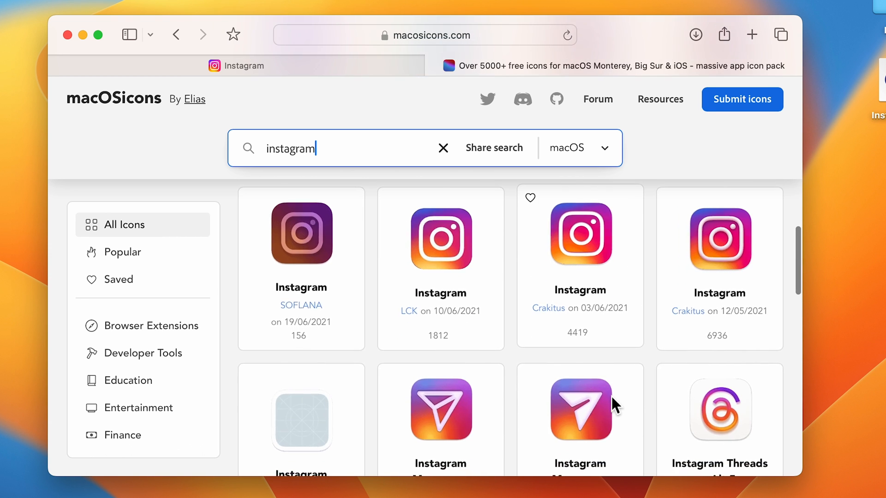
pyautogui.scroll(-3)
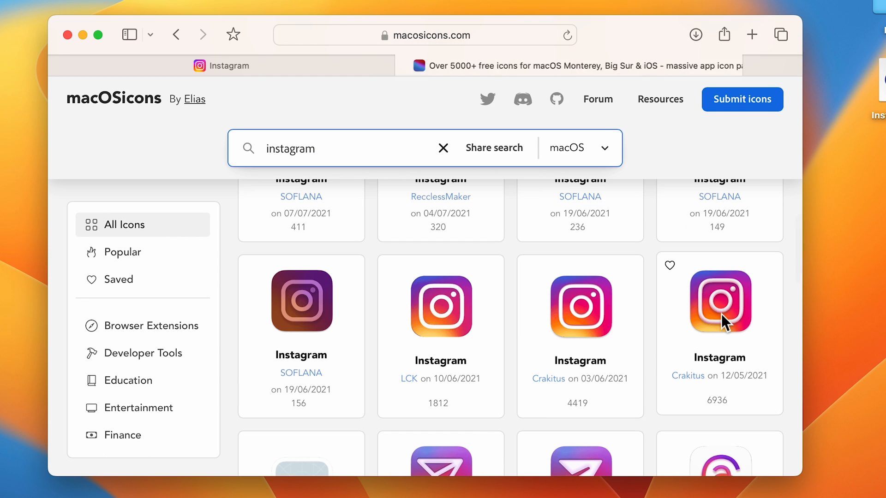
pyautogui.click(751, 34)
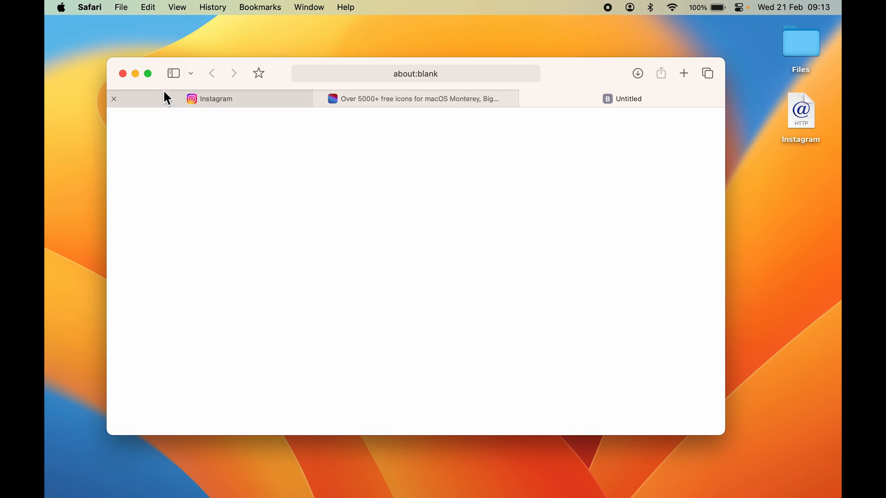
# - In Finder's Downloads folder, copy the downloaded Instagram .icns file and close the window
pyautogui.click(122, 74)
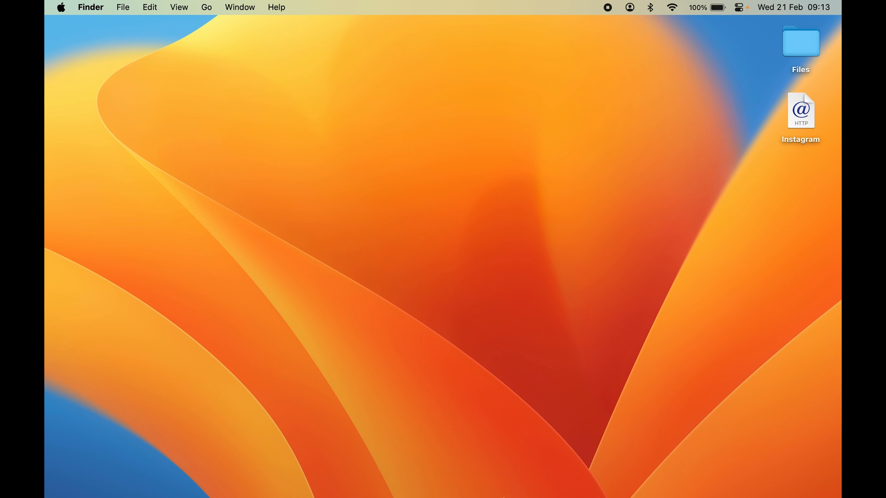
pyautogui.click(246, 483)
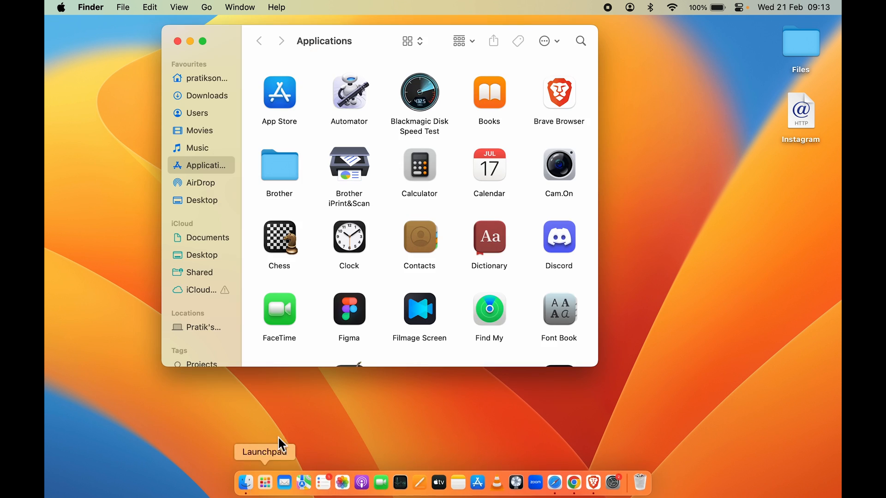
pyautogui.click(205, 95)
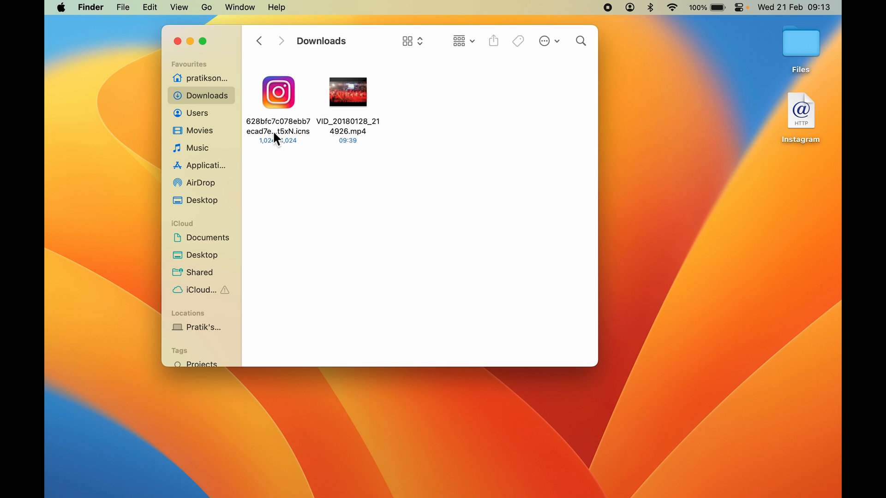
pyautogui.click(278, 92)
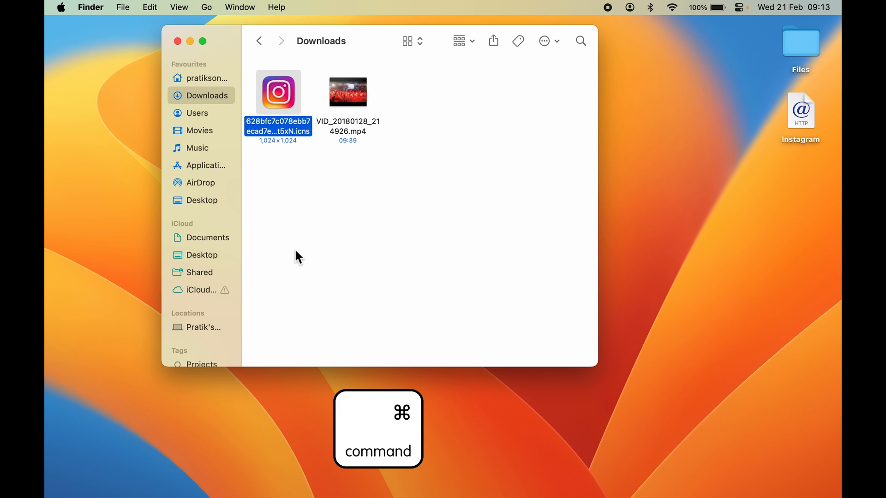
pyautogui.moveTo(245, 80)
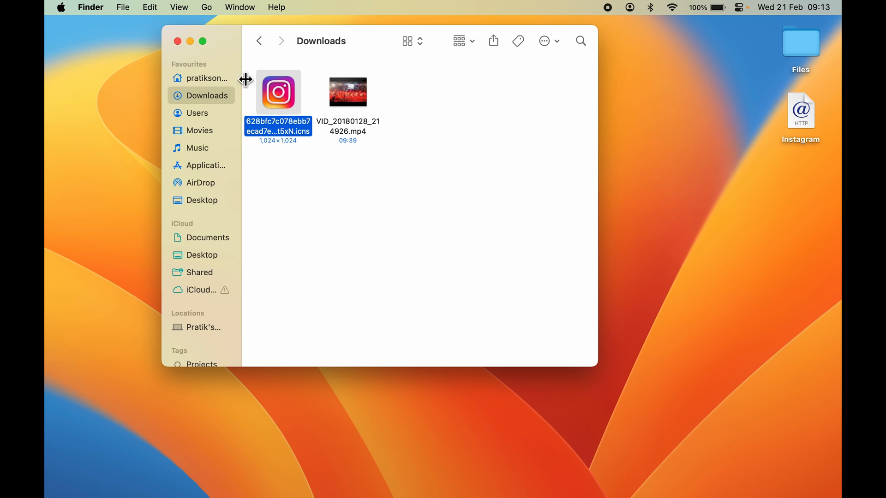
pyautogui.click(178, 40)
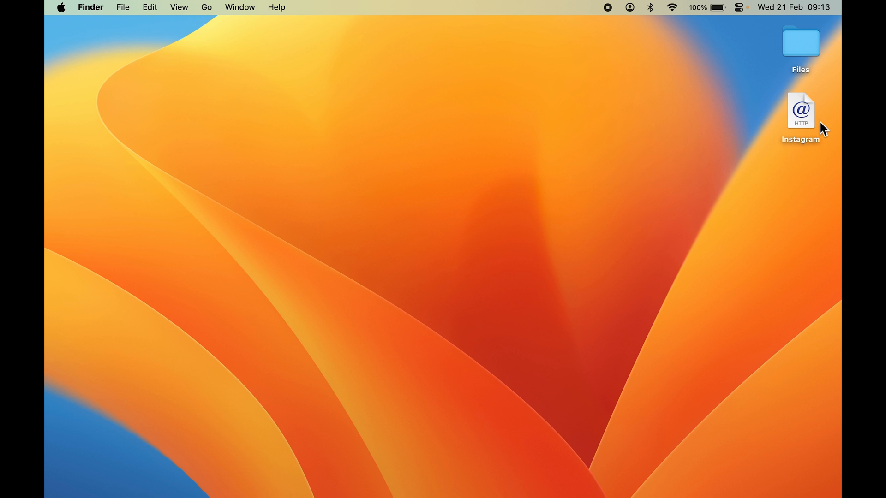
pyautogui.moveTo(805, 149)
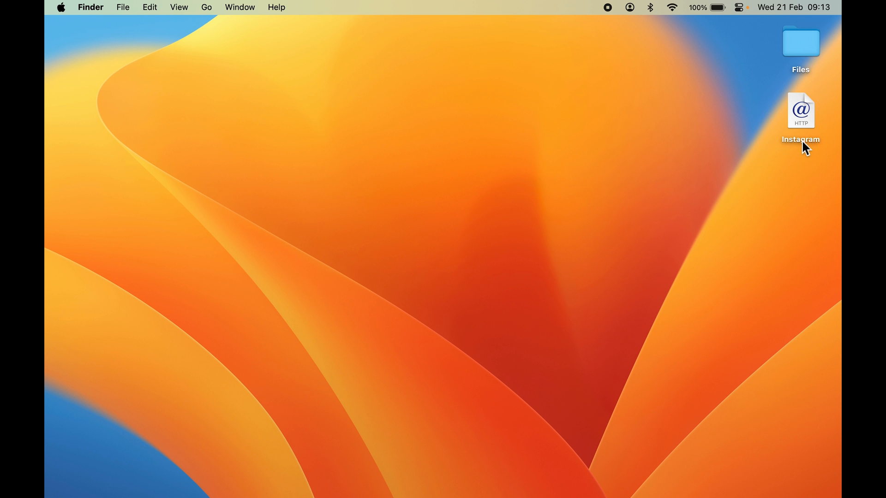
# - Via Get Info, paste the Instagram logo as the desktop shortcut's icon and close the panel
pyautogui.click(800, 111)
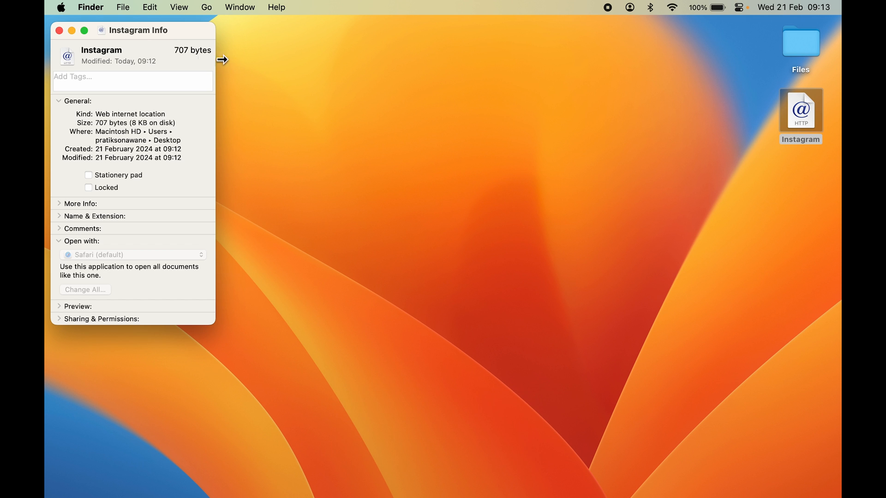
pyautogui.moveTo(139, 30); pyautogui.dragTo(421, 81)
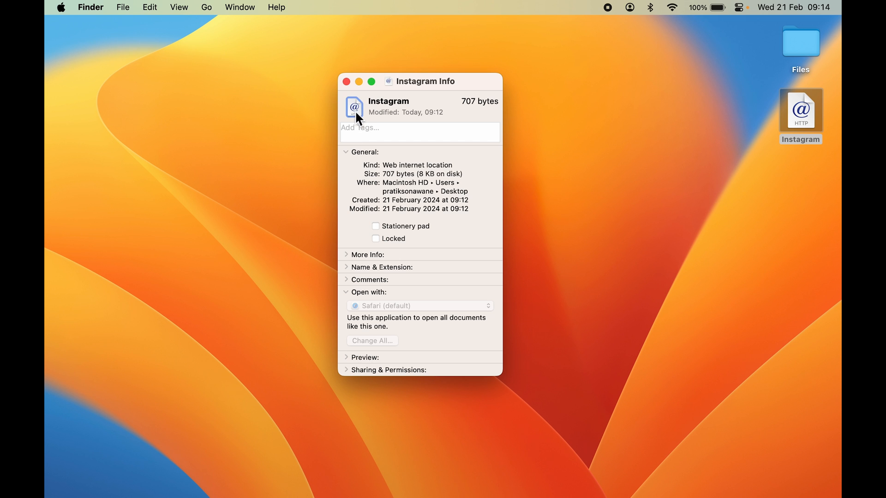
pyautogui.moveTo(344, 116)
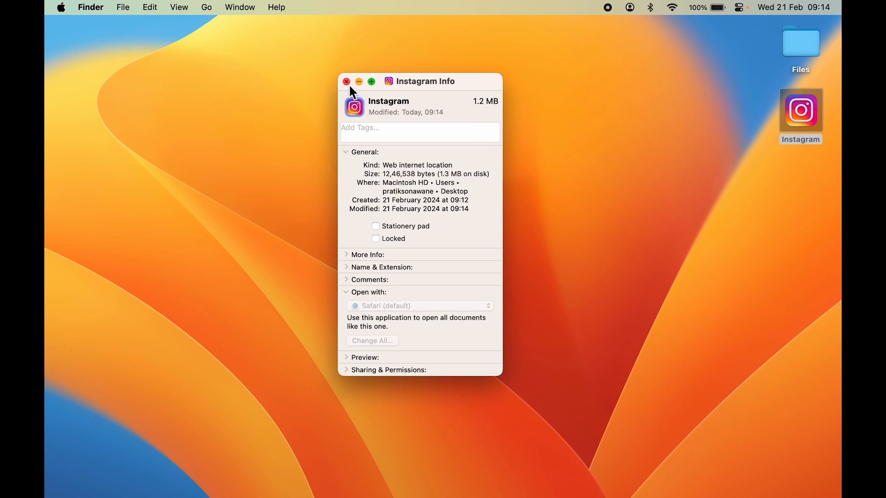
pyautogui.click(346, 82)
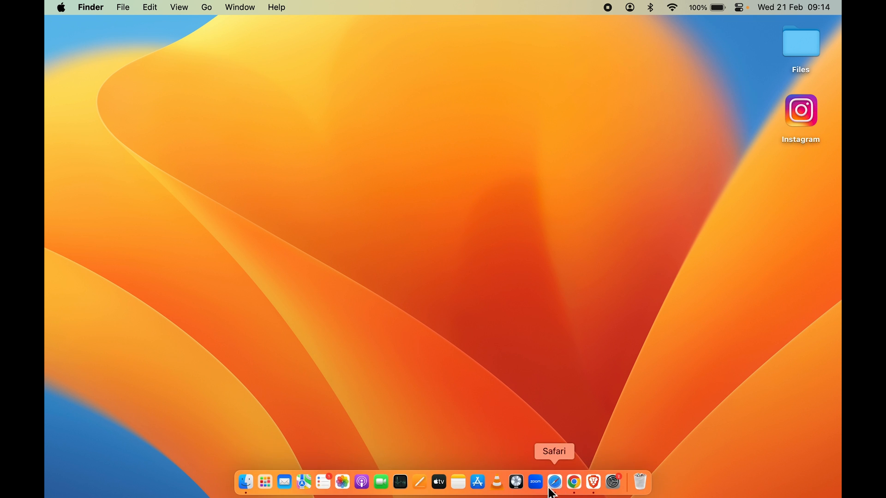
# - Close Safari's leftover blank window and launch Instagram from the desktop shortcut
pyautogui.click(554, 482)
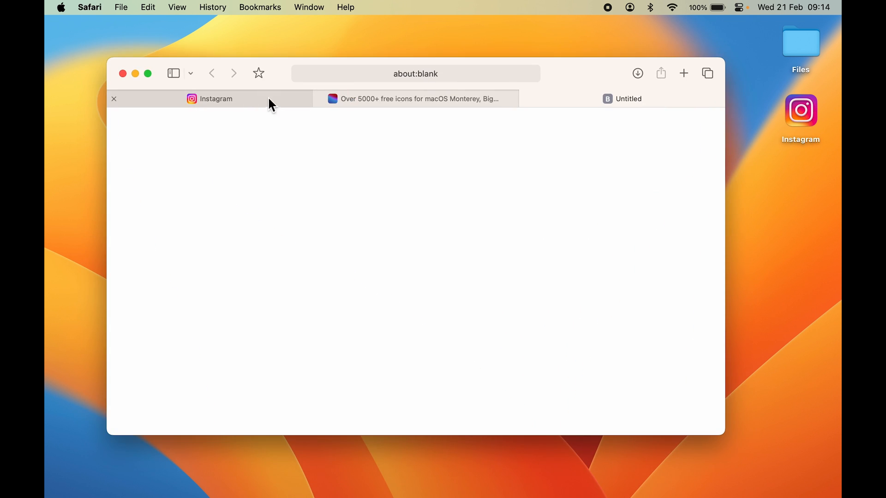
pyautogui.click(113, 98)
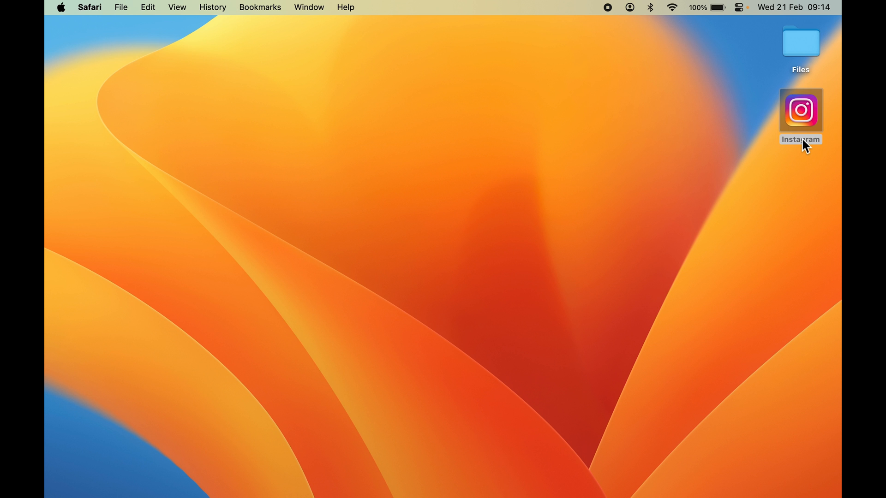
pyautogui.doubleClick(800, 110)
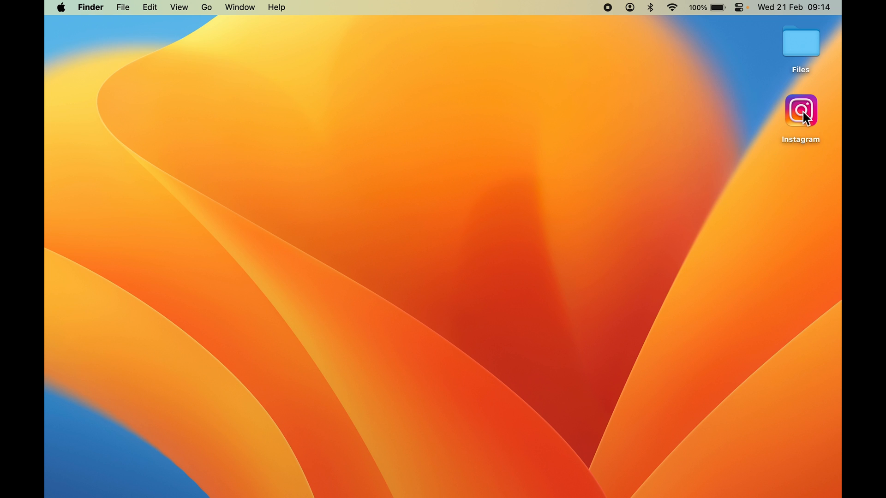
pyautogui.moveTo(806, 158)
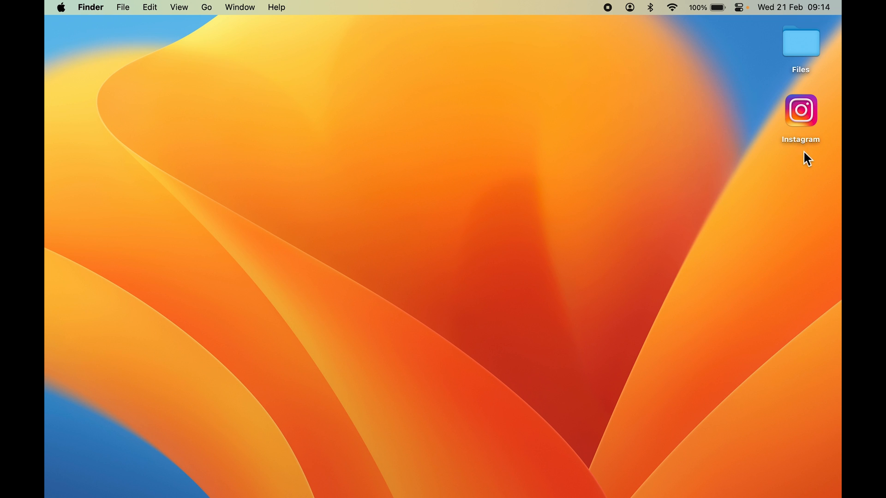
# - Drag the Instagram shortcut into the Dock beside the Bin and launch it from there
pyautogui.moveTo(799, 109); pyautogui.dragTo(680, 299)
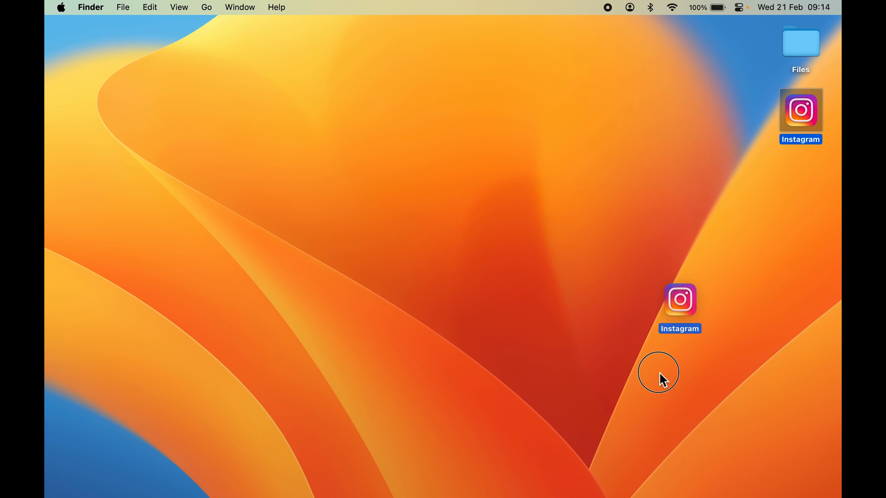
pyautogui.moveTo(680, 299); pyautogui.dragTo(636, 485)
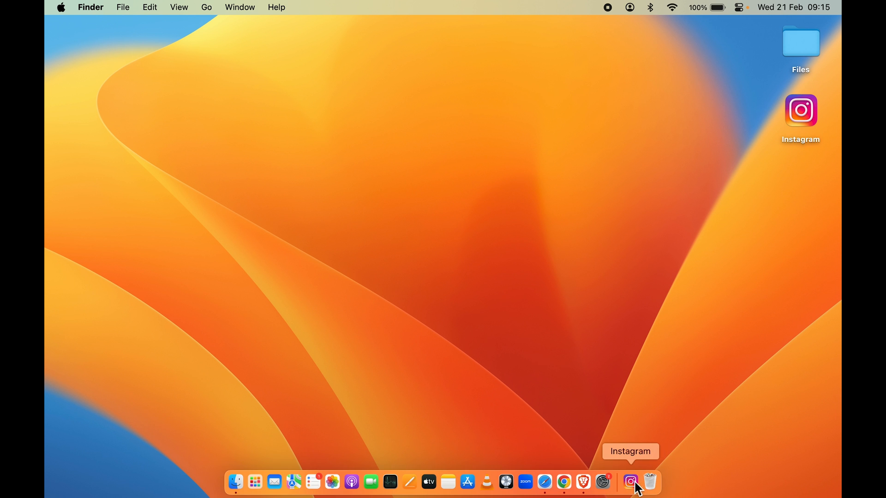
pyautogui.click(544, 482)
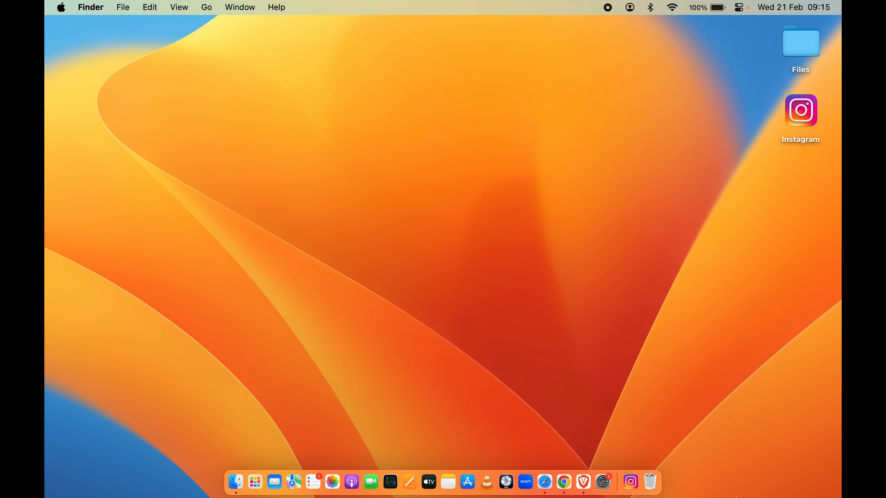
pyautogui.moveTo(486, 490)
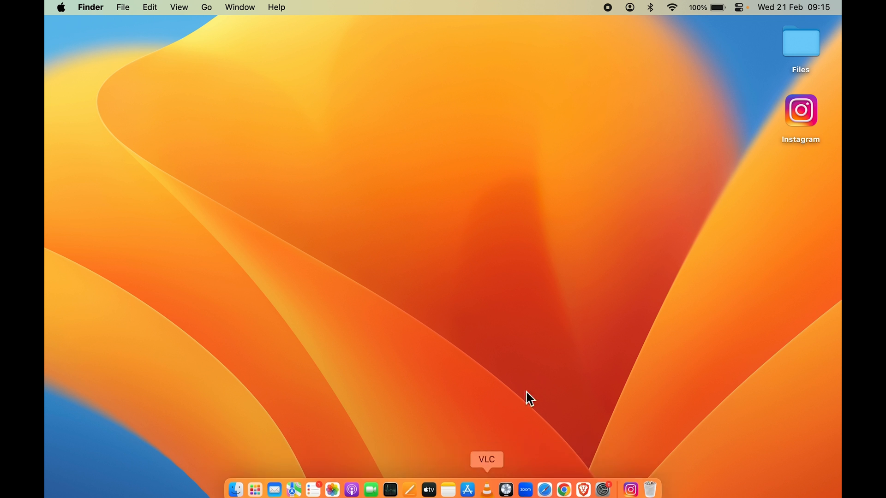